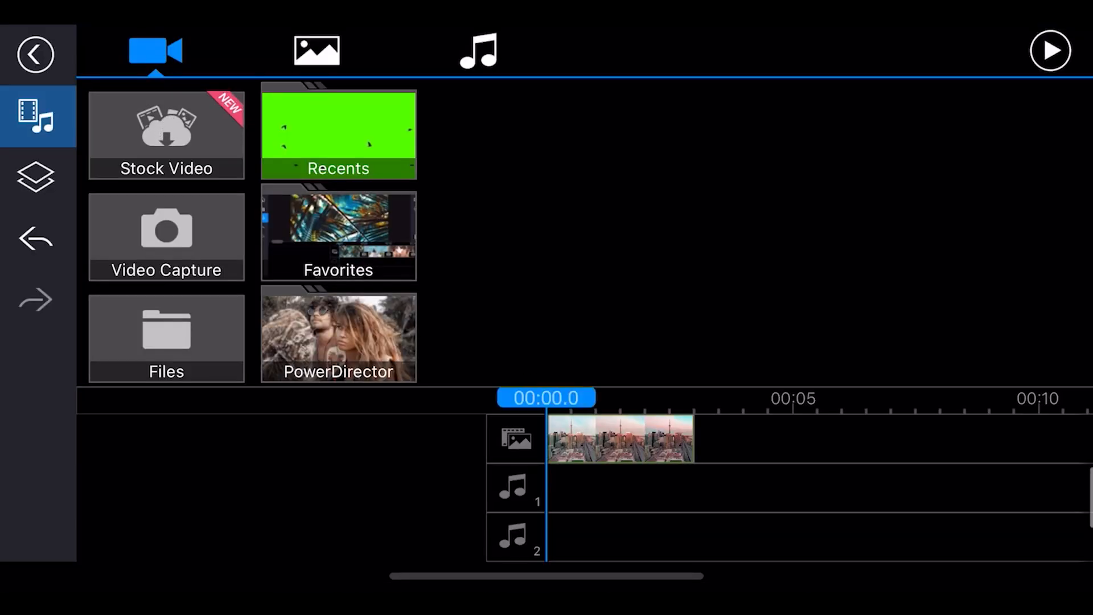
# Step: Add the night city clip as an overlay layer above the daytime footage
pyautogui.click(31, 180)
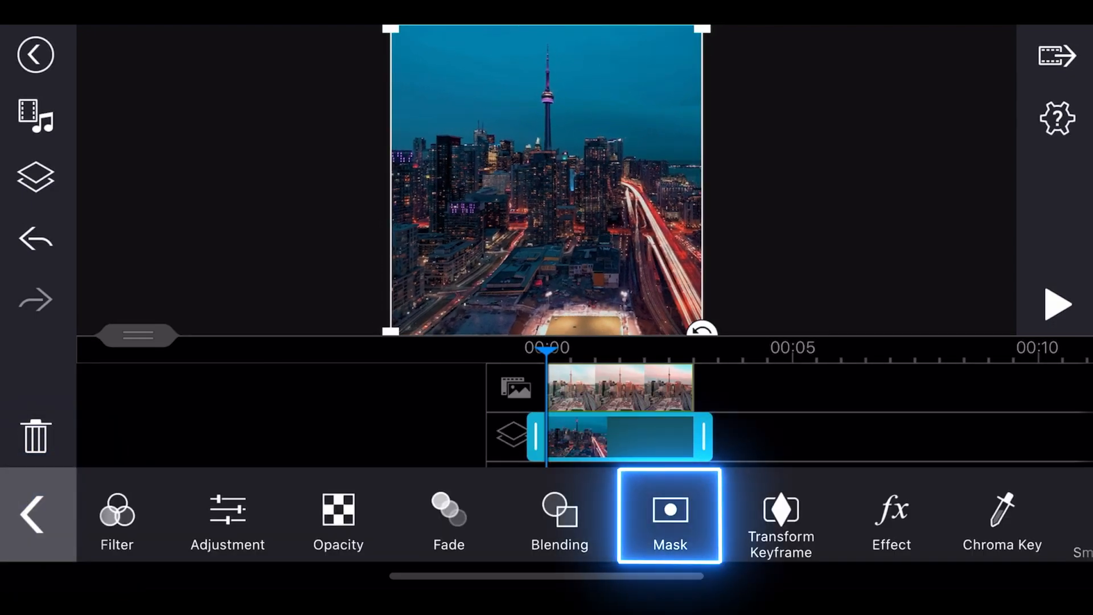
# Step: Apply a centered vertical Linear mask to the night overlay, day on the left and night on the right
pyautogui.click(670, 517)
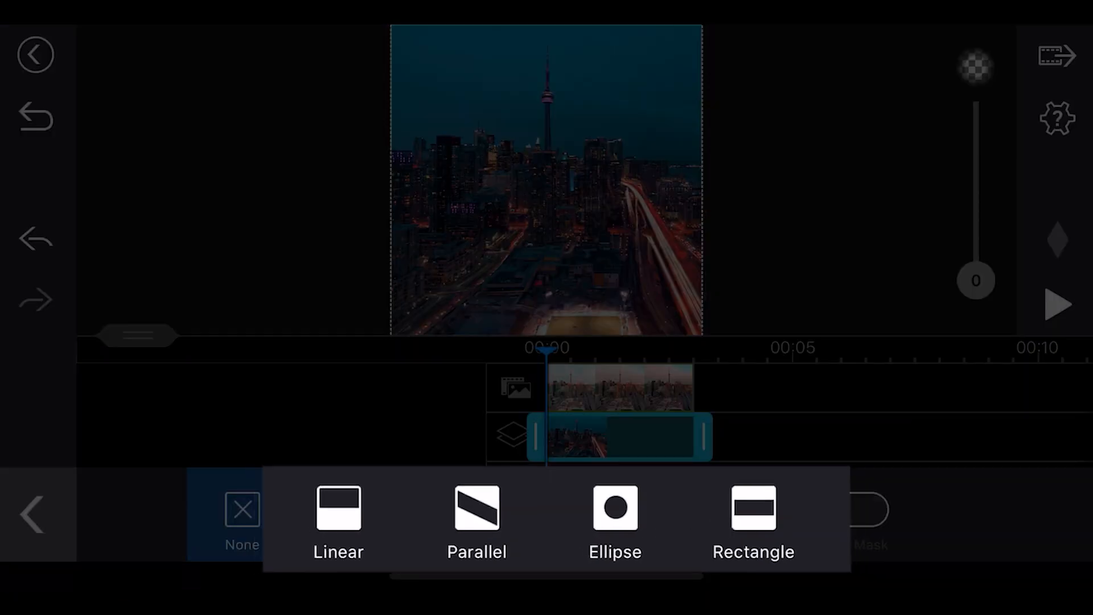
pyautogui.click(340, 517)
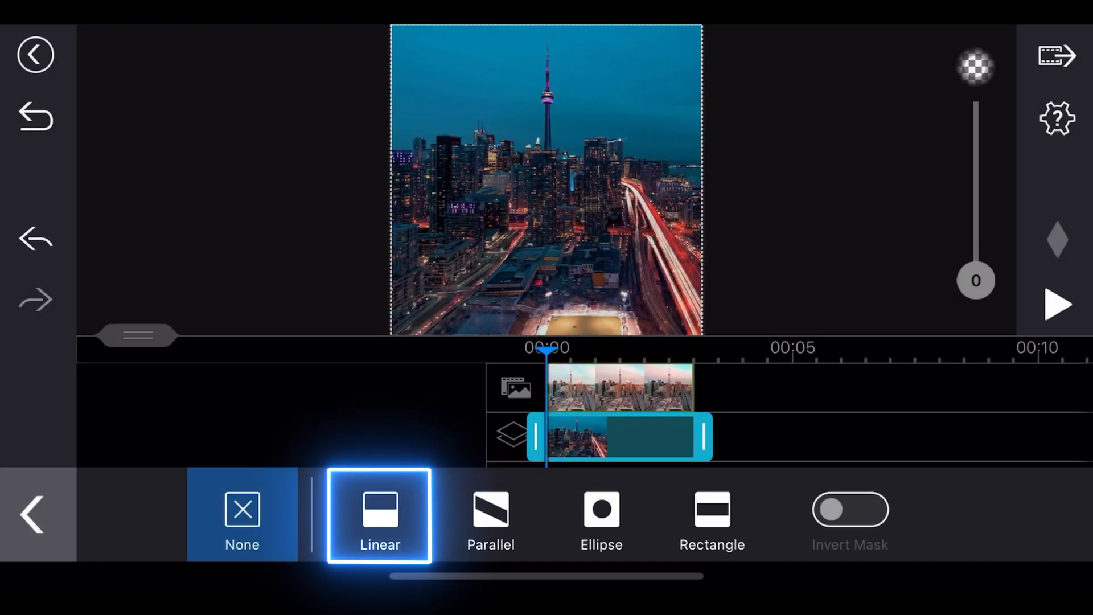
pyautogui.click(380, 517)
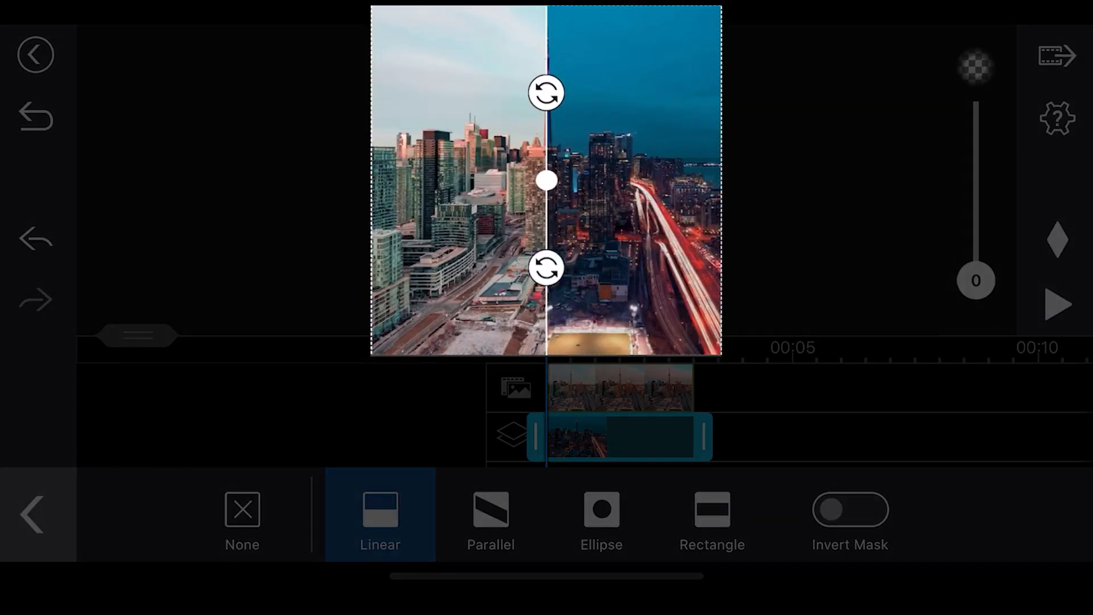
pyautogui.click(545, 180)
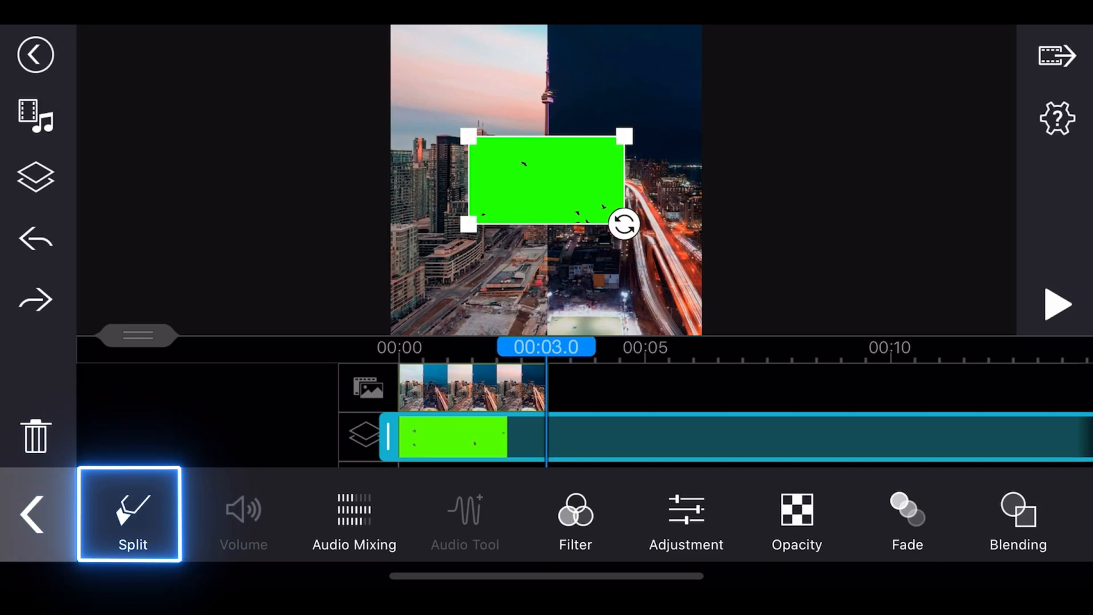
# Step: Trim the green-screen birds clip to the video's length and place it over the top-left sky
pyautogui.click(132, 514)
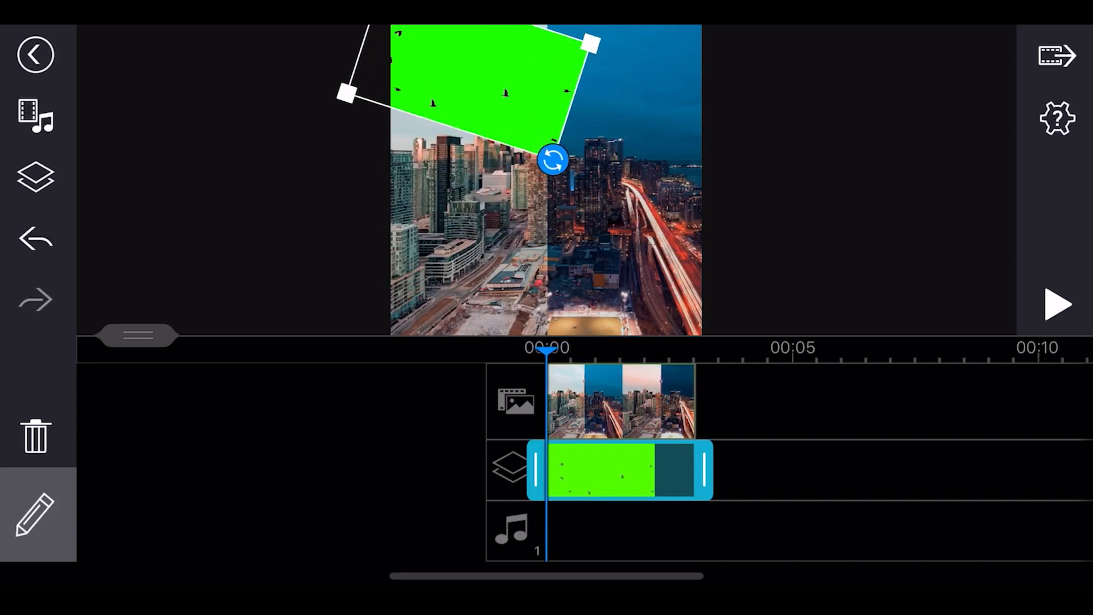
pyautogui.moveTo(555, 159); pyautogui.dragTo(548, 143)
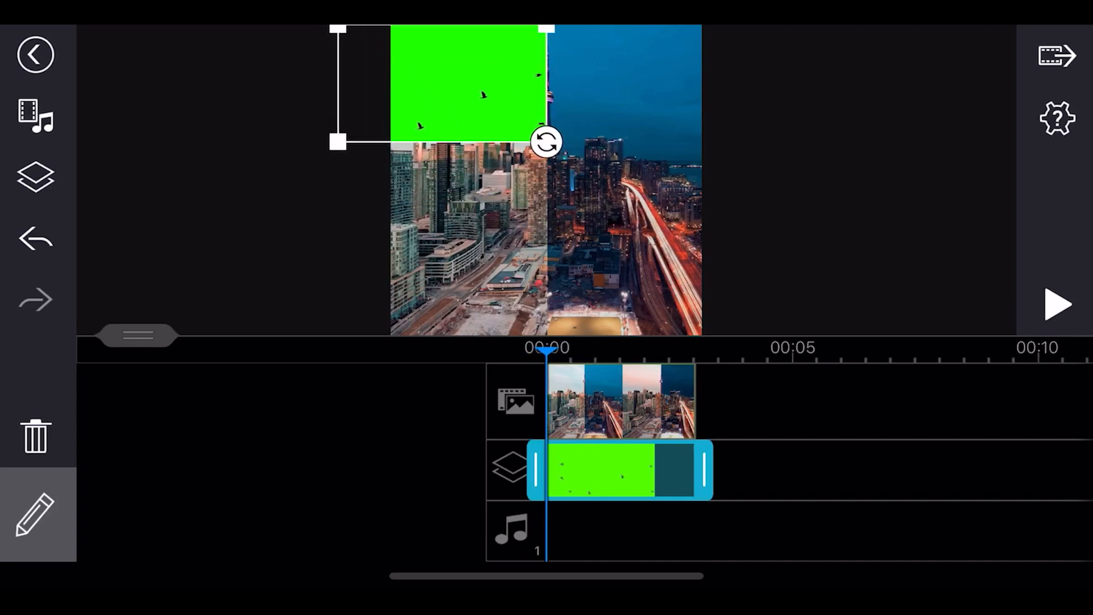
pyautogui.click(1005, 522)
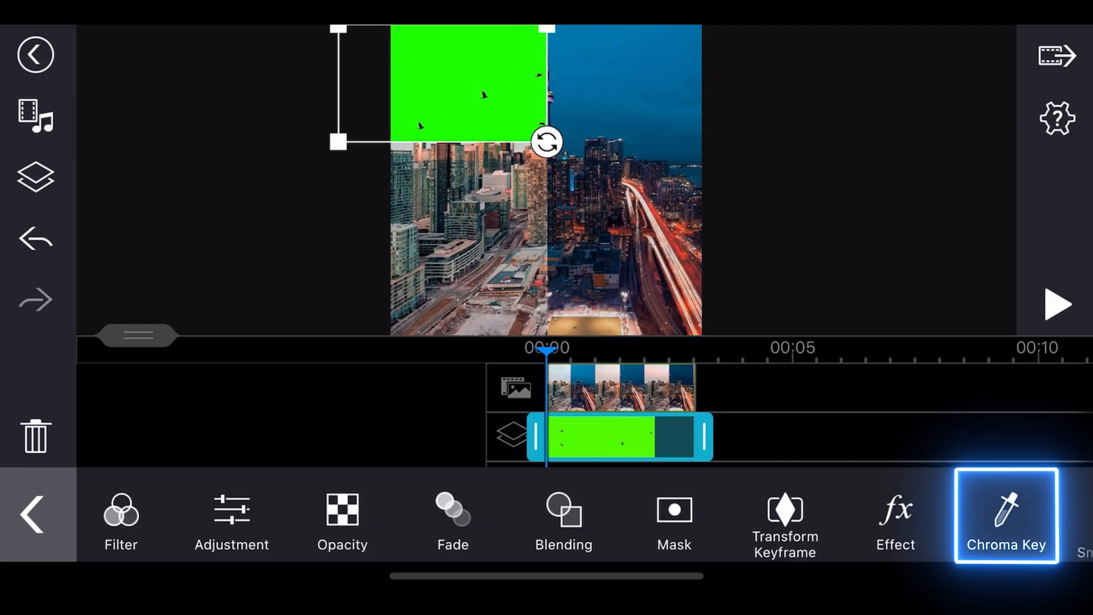
# Step: Chroma-key the green out of the birds clip, raising the range until only the birds remain
pyautogui.click(1006, 520)
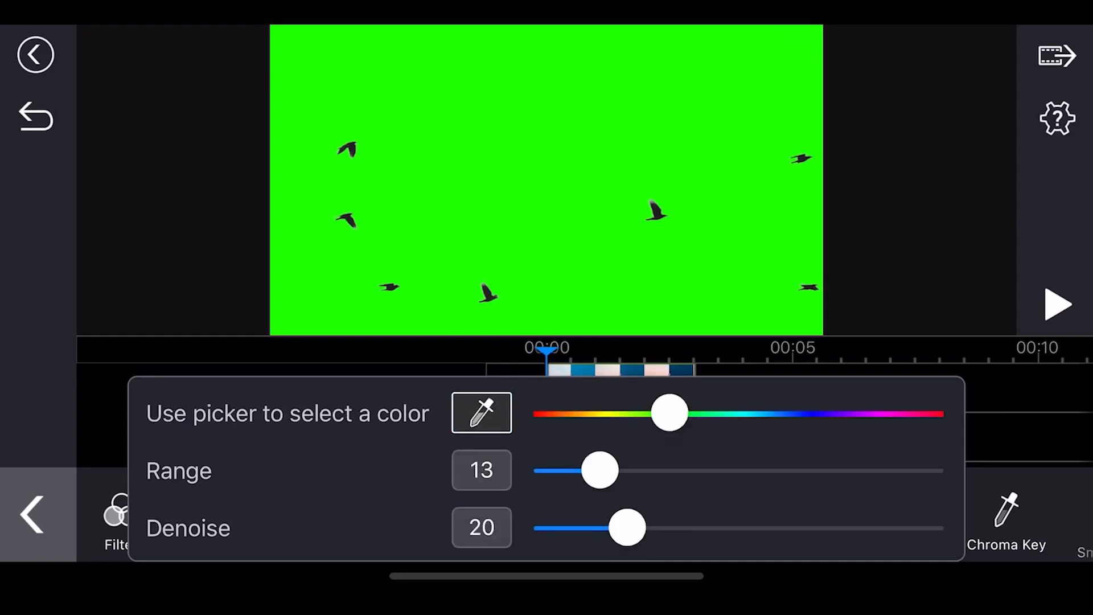
pyautogui.moveTo(602, 470); pyautogui.dragTo(827, 471)
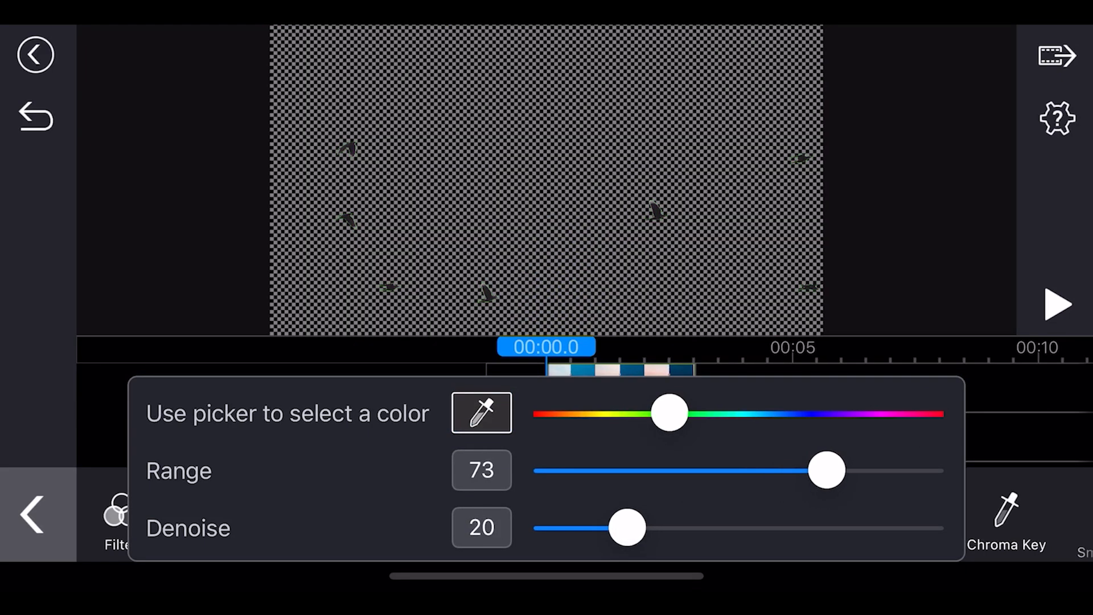
pyautogui.moveTo(624, 527); pyautogui.dragTo(659, 528)
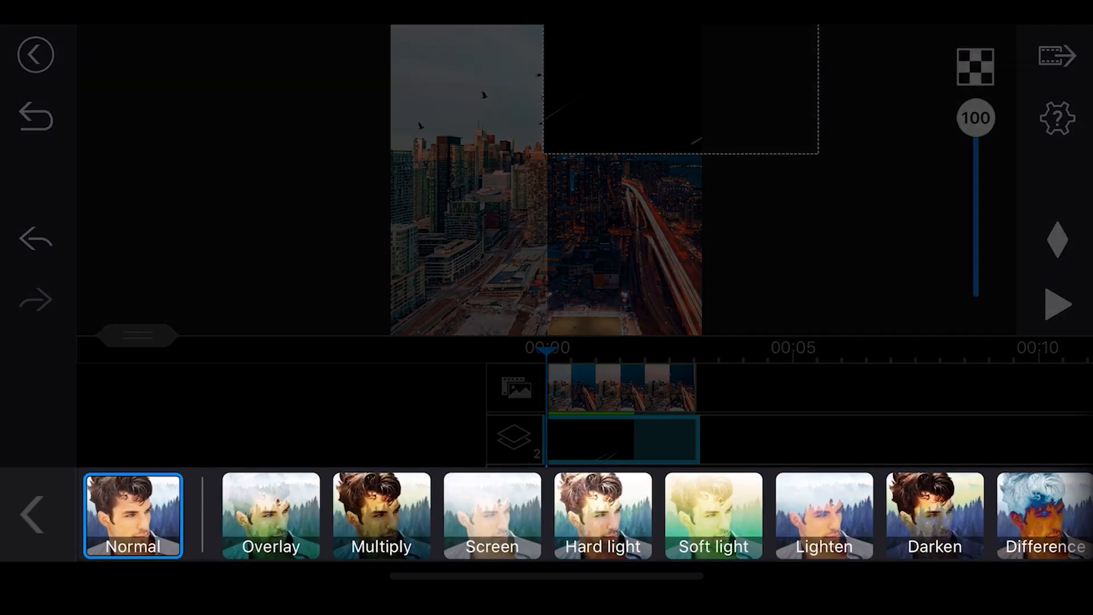
# Step: Blend the black-background shooting star clip in Screen mode at the top right
pyautogui.hscroll(-3)
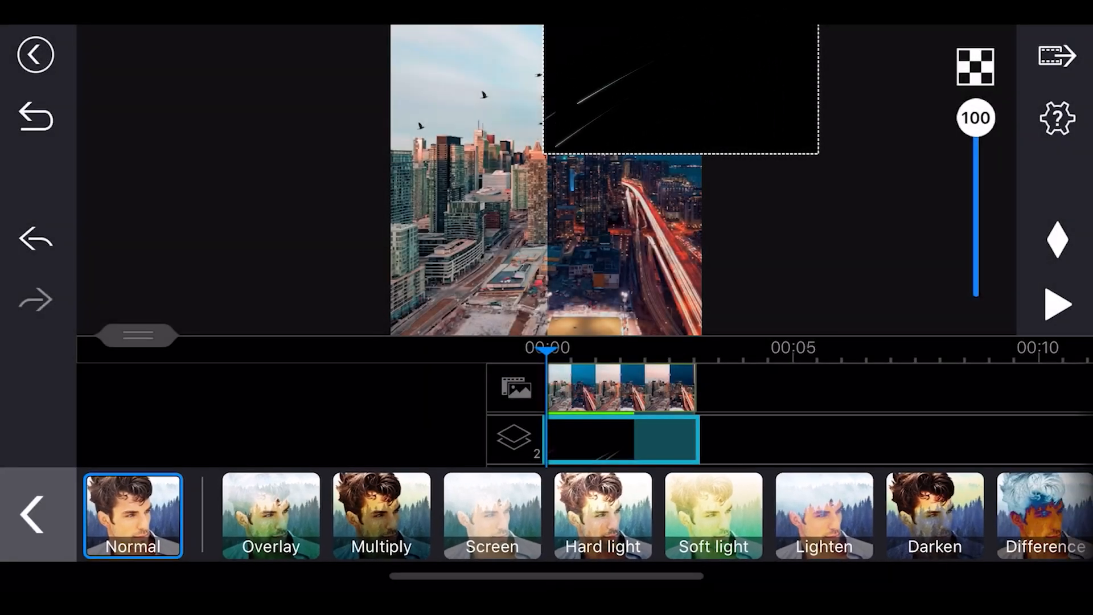
pyautogui.click(490, 523)
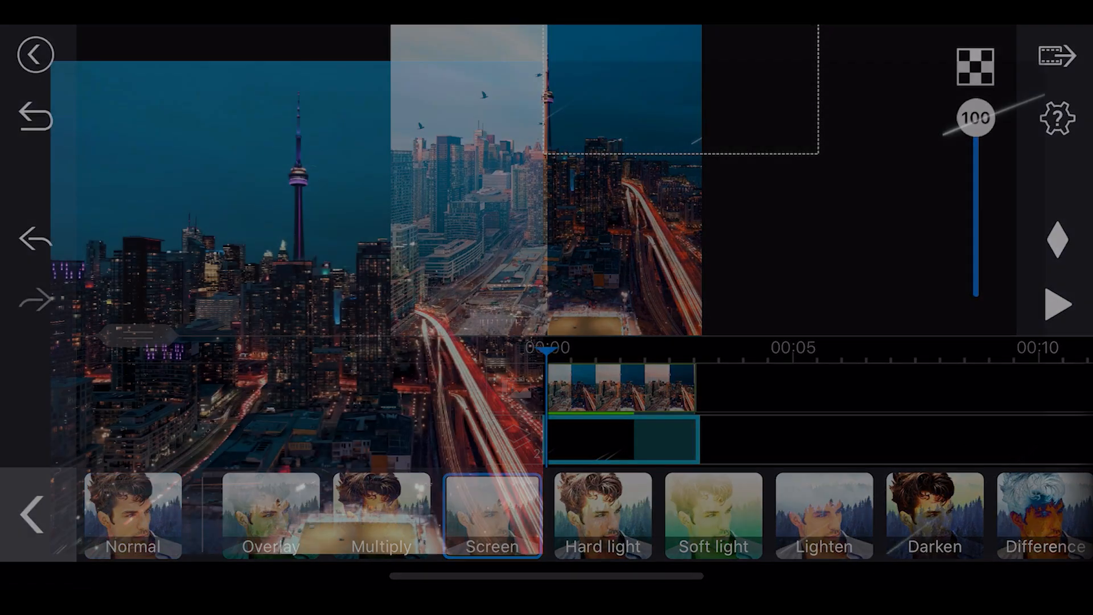